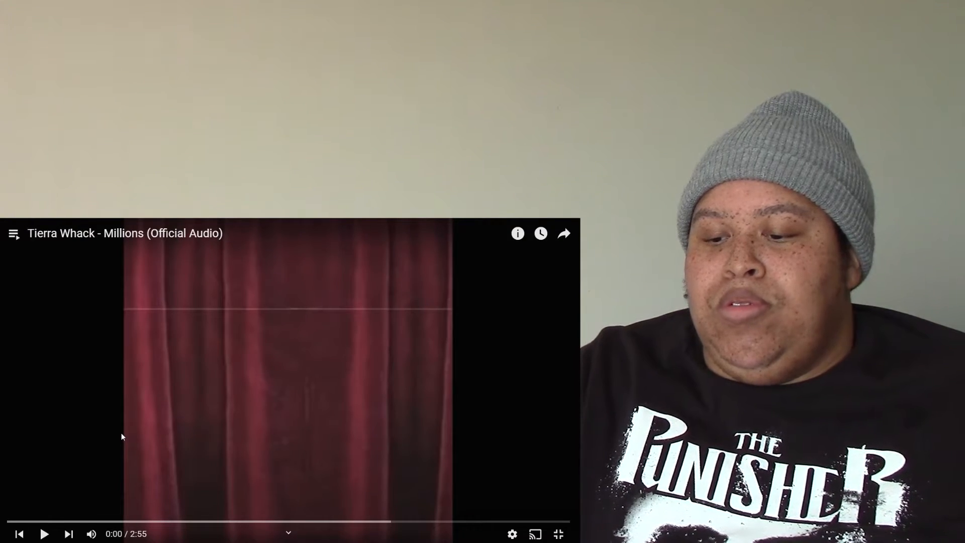
Begin playing Tierra Whack 'Millions (Official Audio)' from 0:00 in the embedded player
{"action": "left_click", "coordinate": [44, 534]}
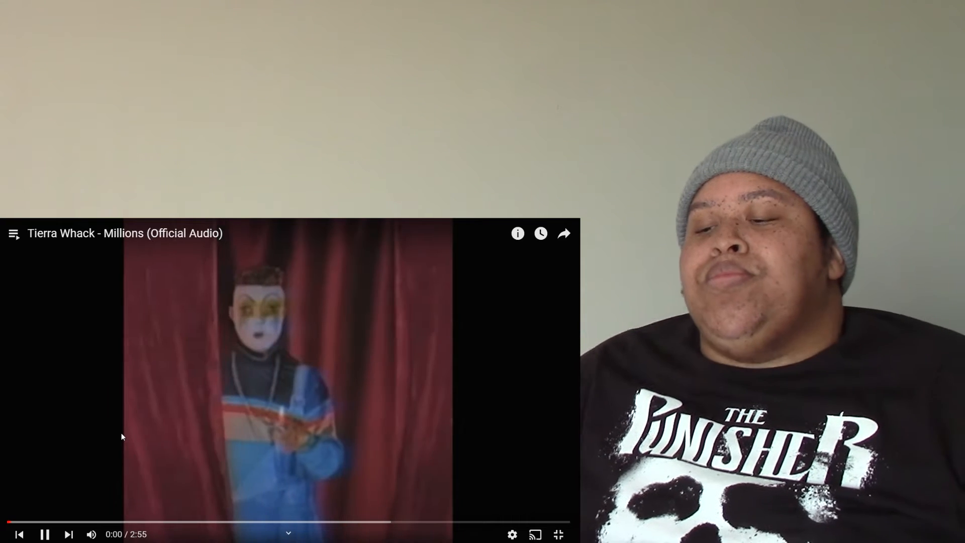